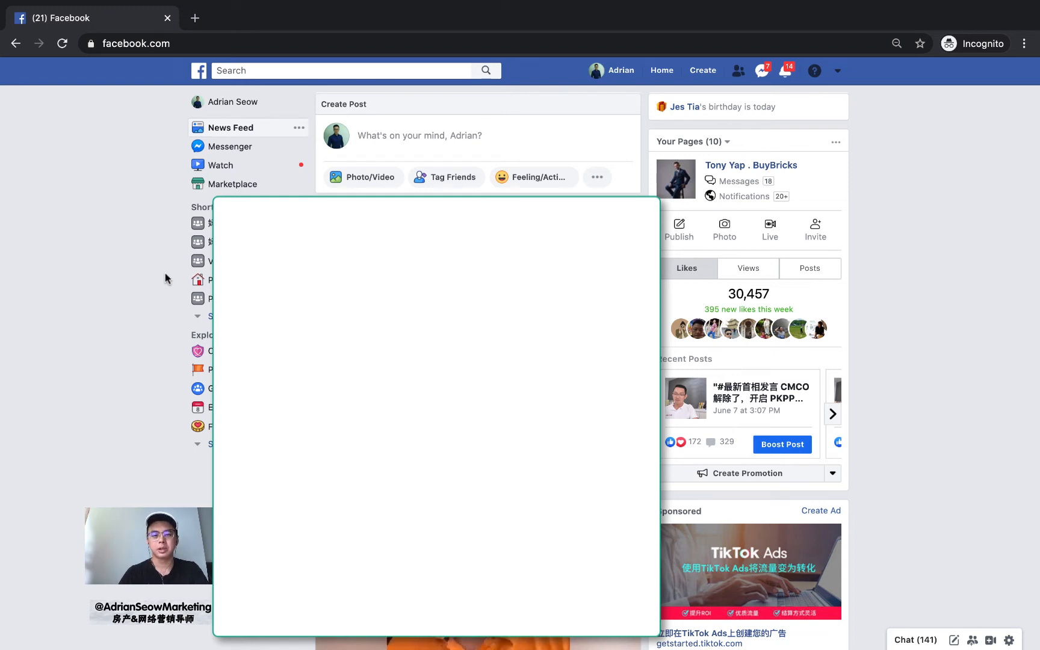
mouse_move(171, 226)
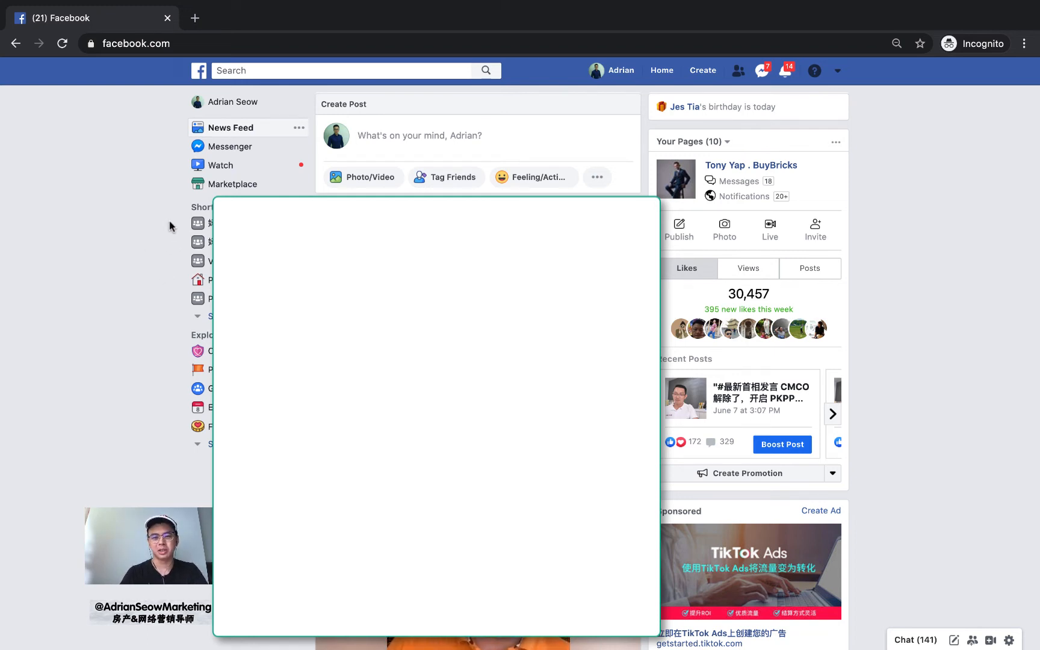
mouse_move(789, 57)
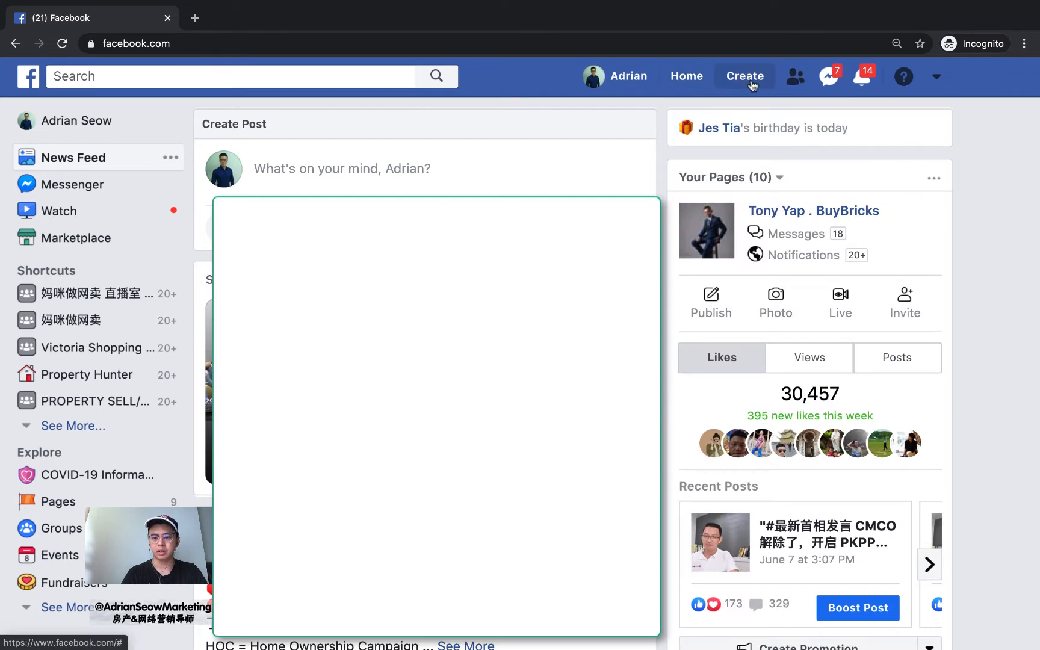
Step: Open the Create a Page chooser from the Create menu
left_click(745, 77)
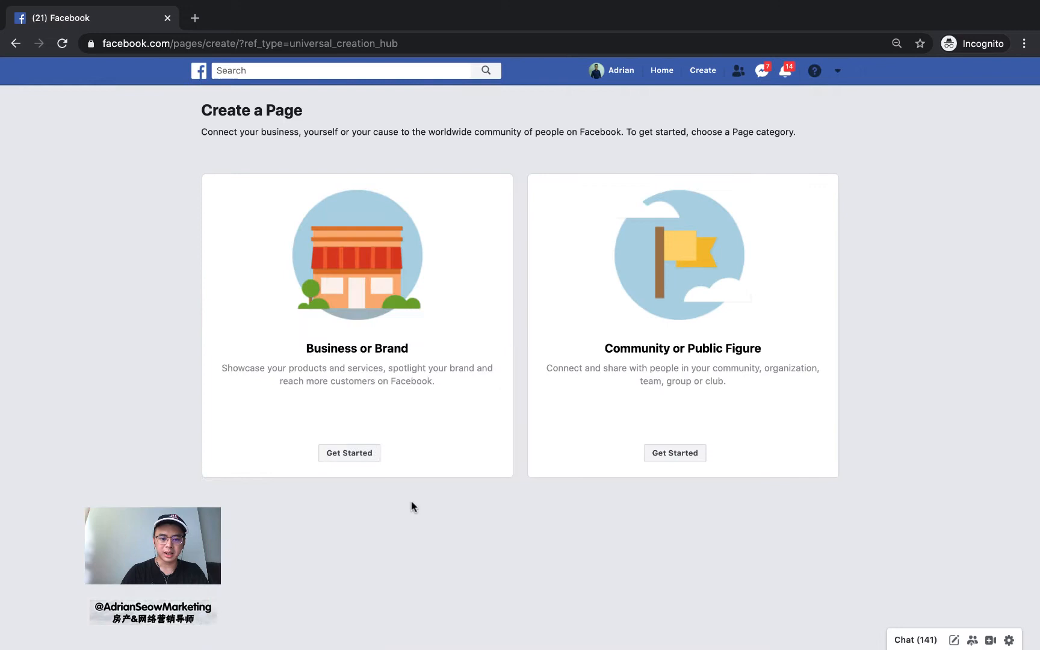
mouse_move(441, 454)
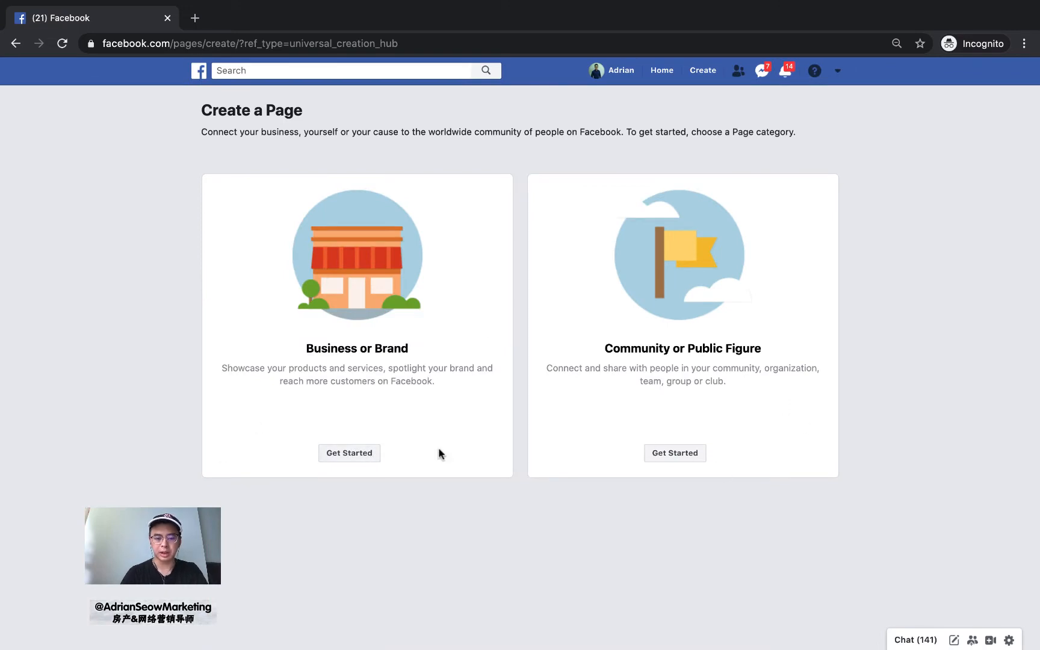
mouse_move(401, 365)
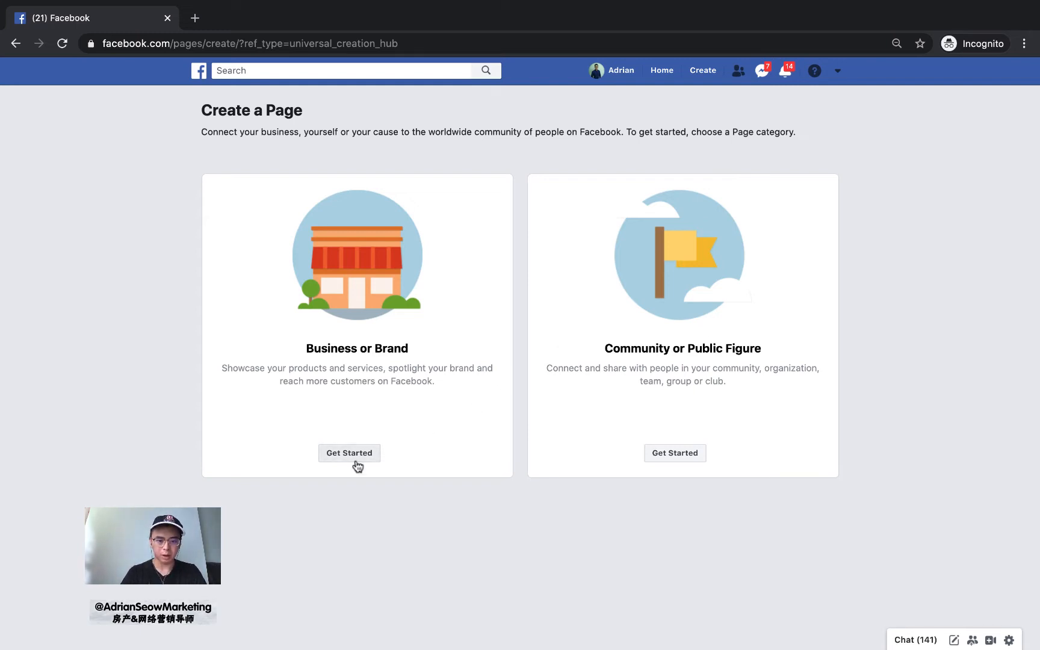
Step: Start a Business or Brand Page named 'Bricks Property' with category Real Estate
left_click(349, 454)
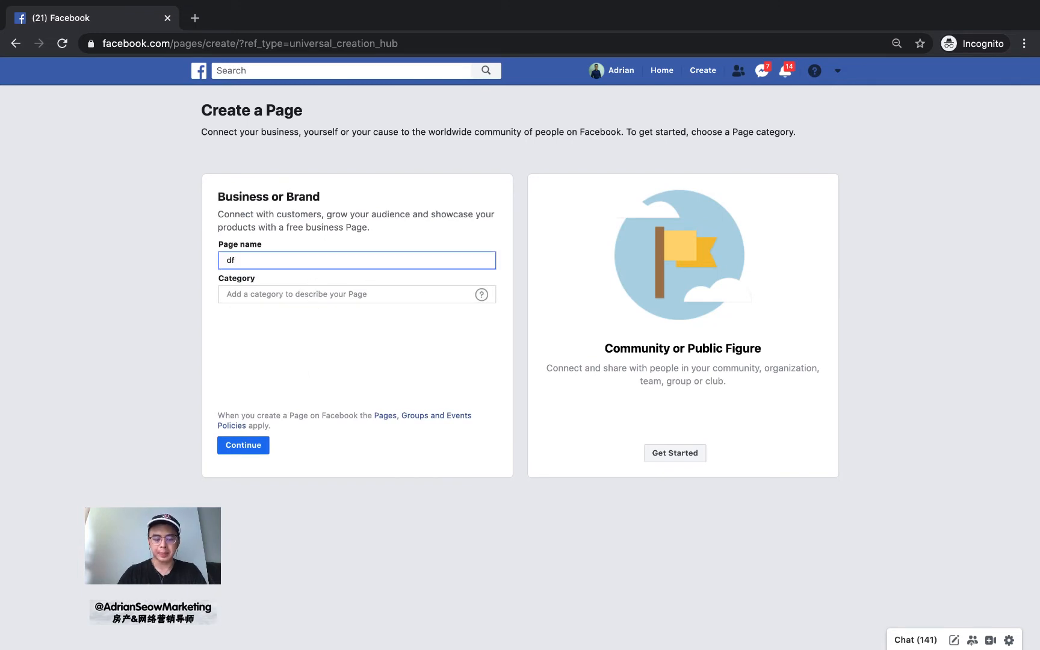
type("Property")
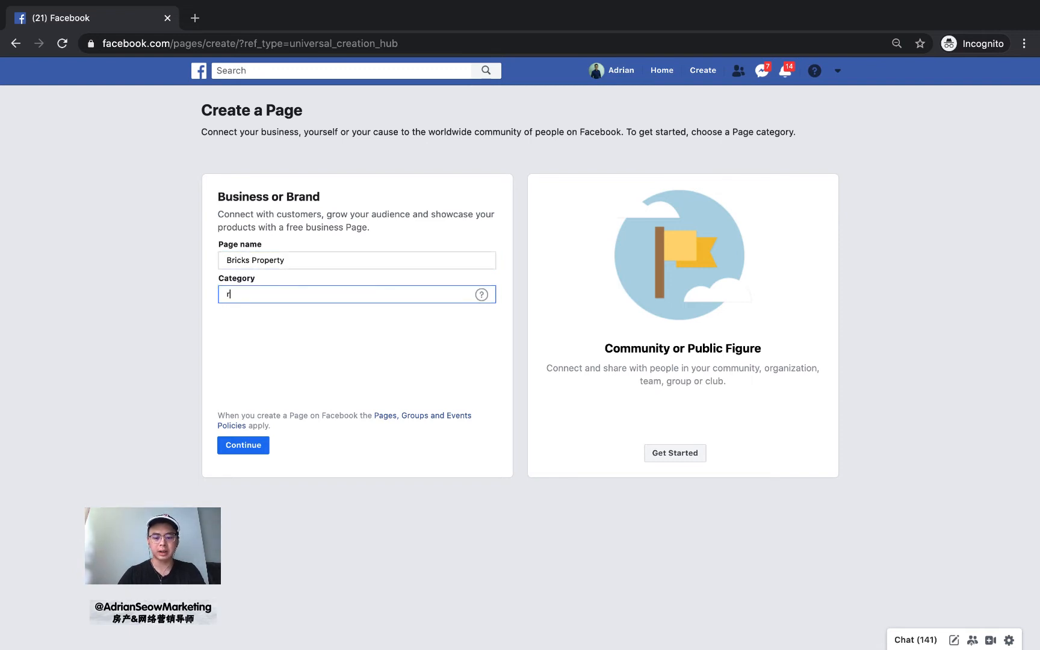
type("eal")
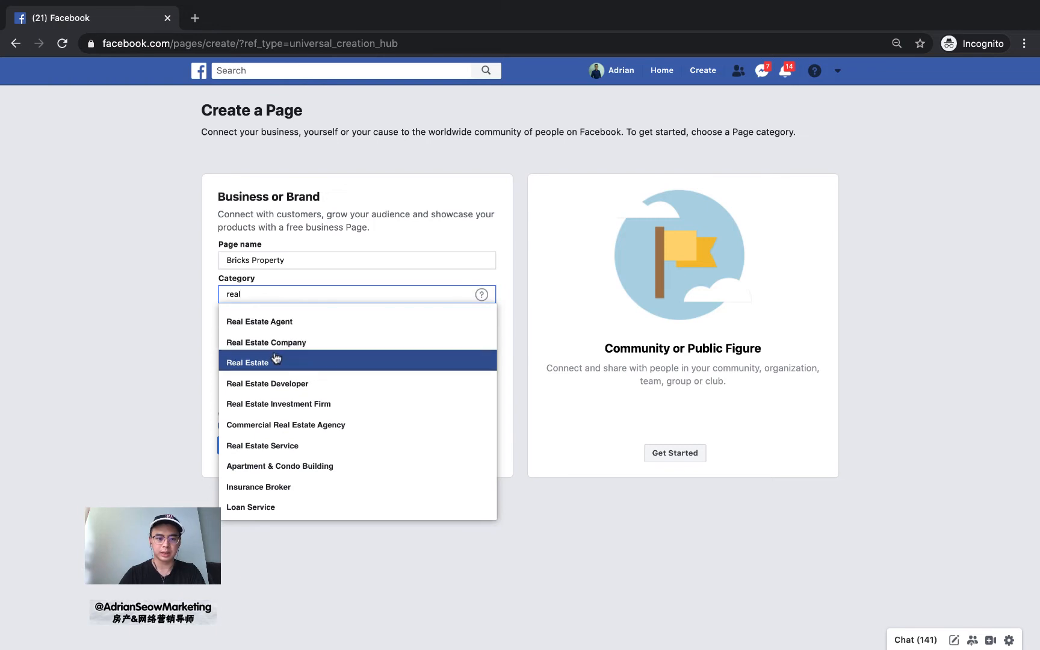
left_click(246, 363)
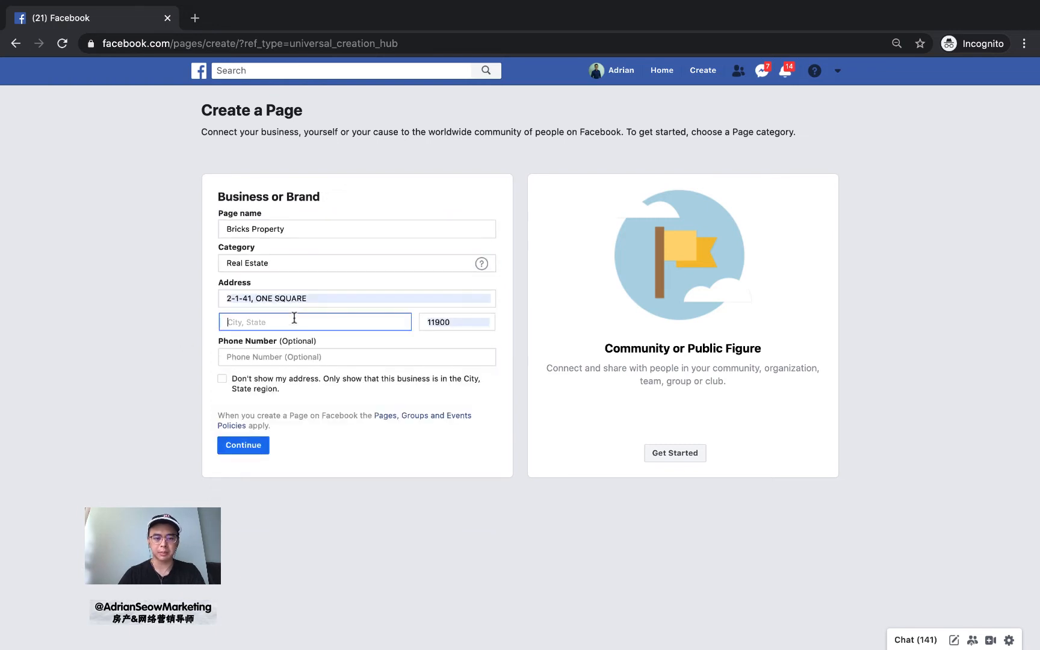
Step: Enter Bayan Lepas address with city Penang Island and submit the Page details
type("Bayan Lepa")
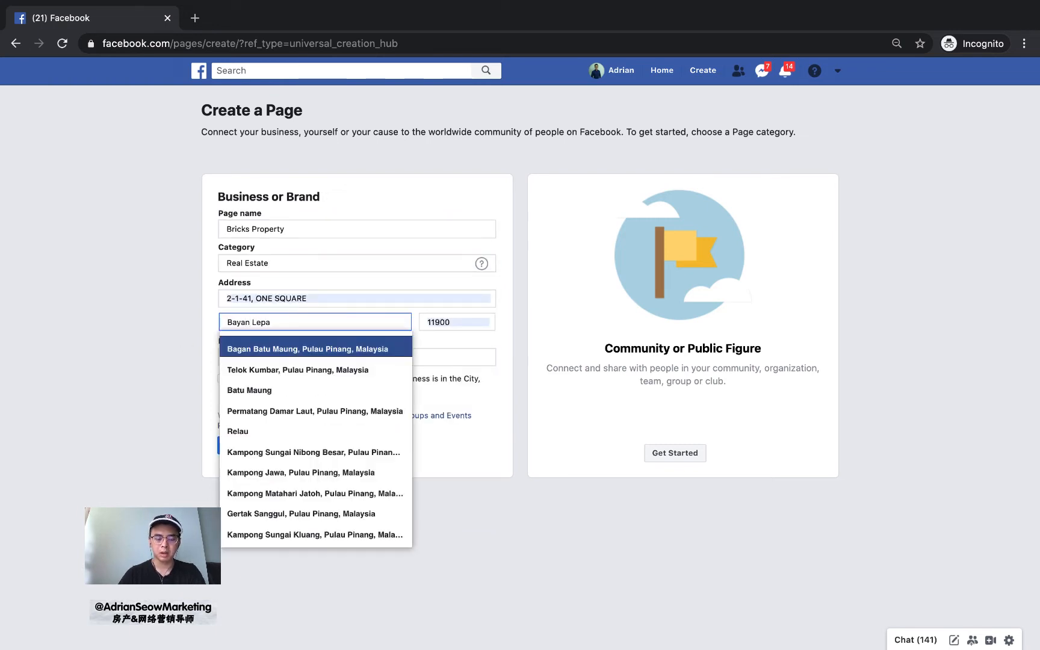
type("pas")
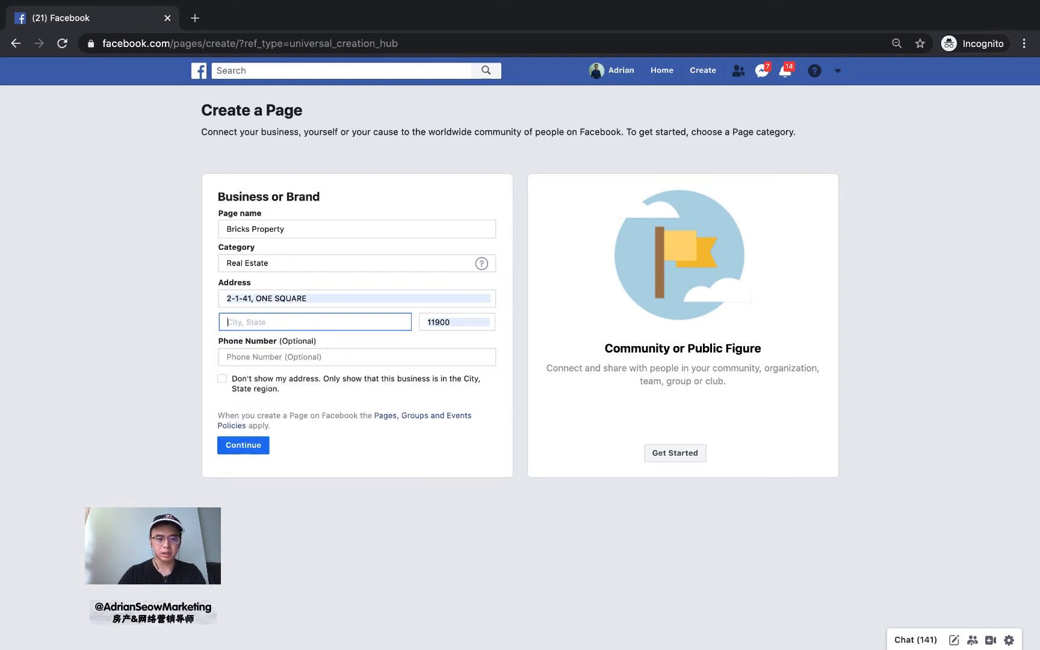
type("Penang Island")
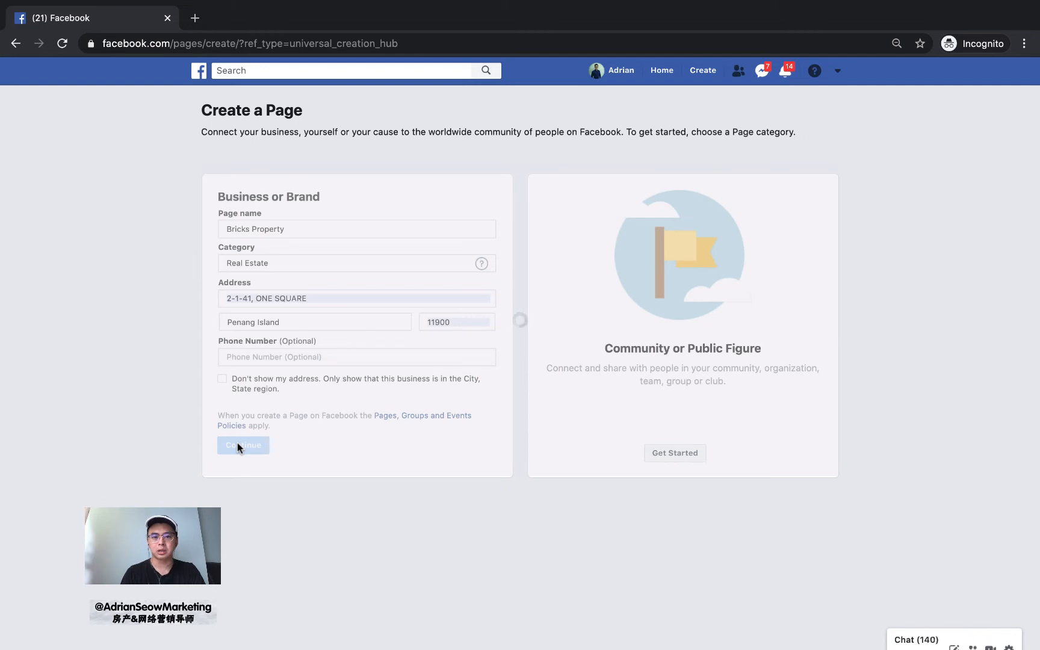
left_click(243, 445)
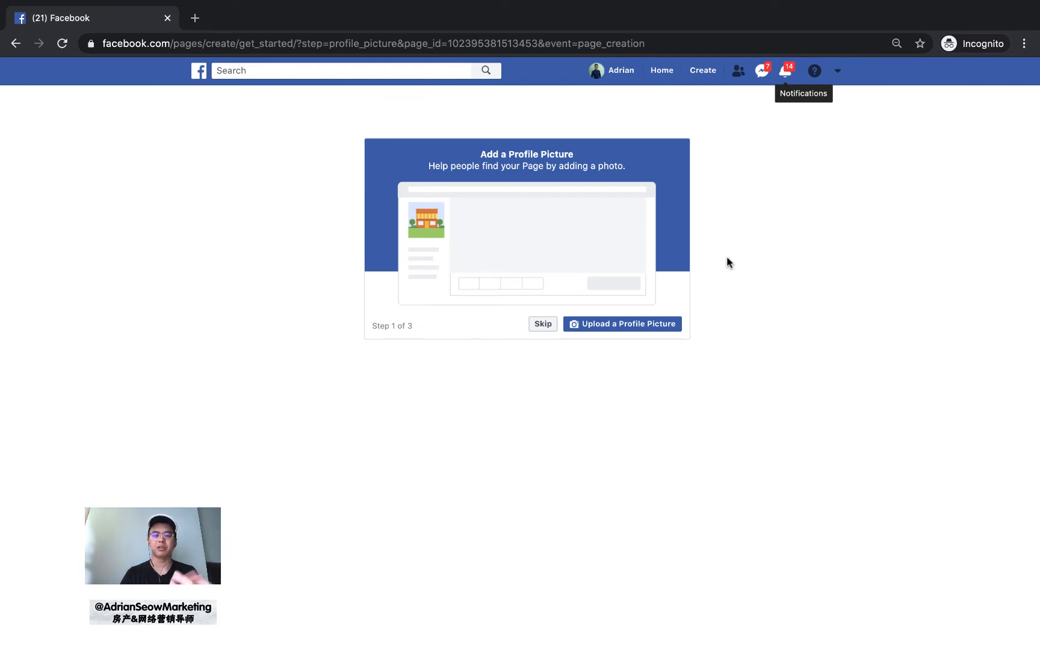
Step: Skip the profile picture and cover photo steps and decline online booking
left_click(542, 324)
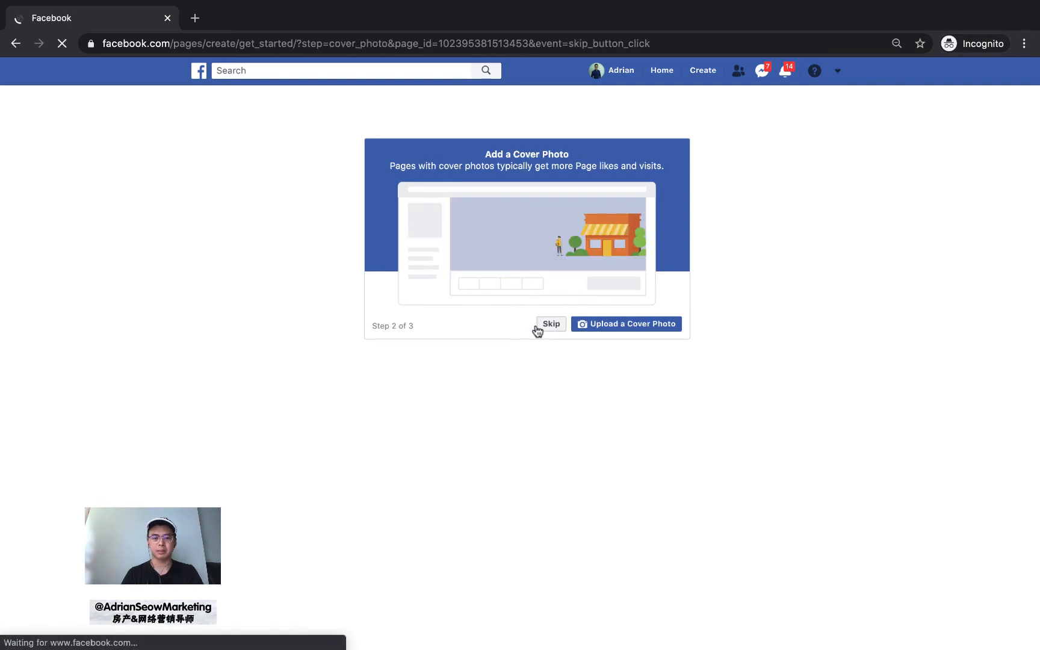
left_click(551, 324)
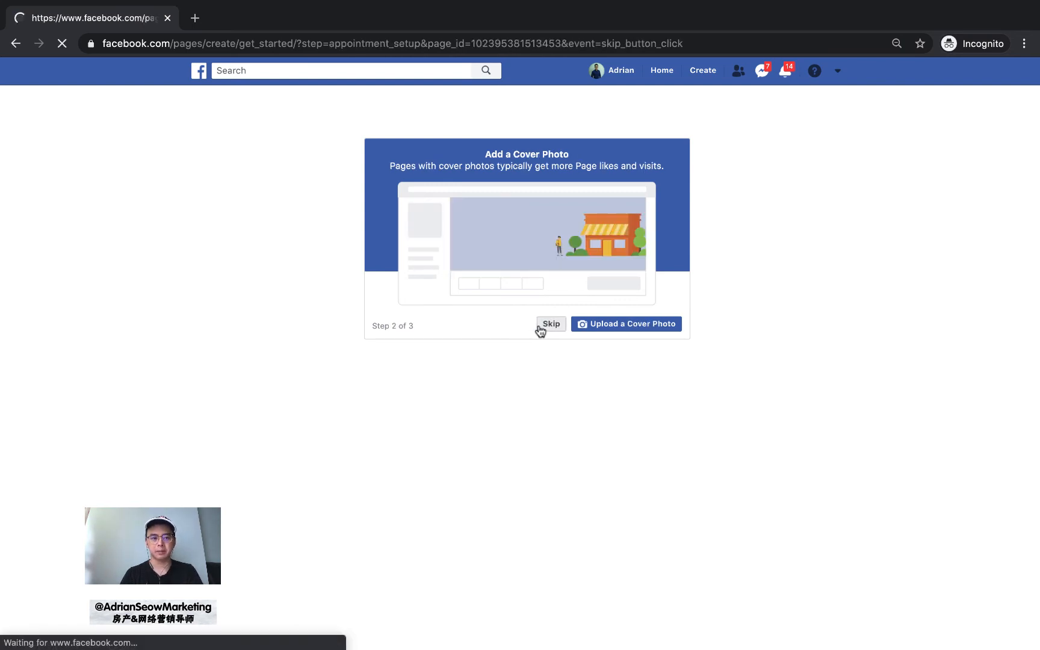
left_click(550, 324)
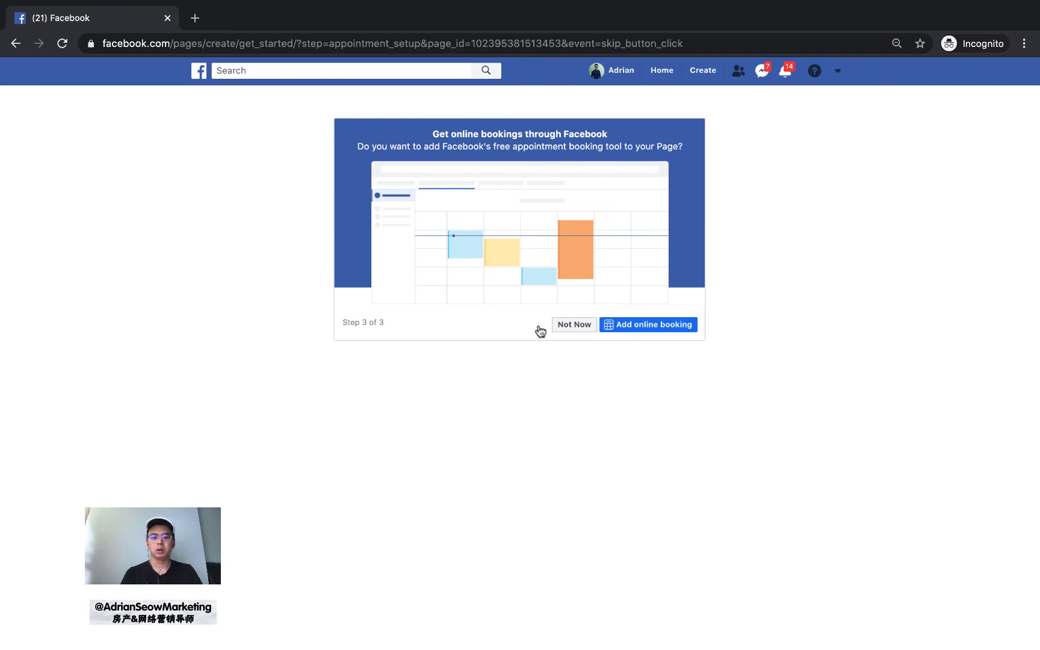
left_click(574, 325)
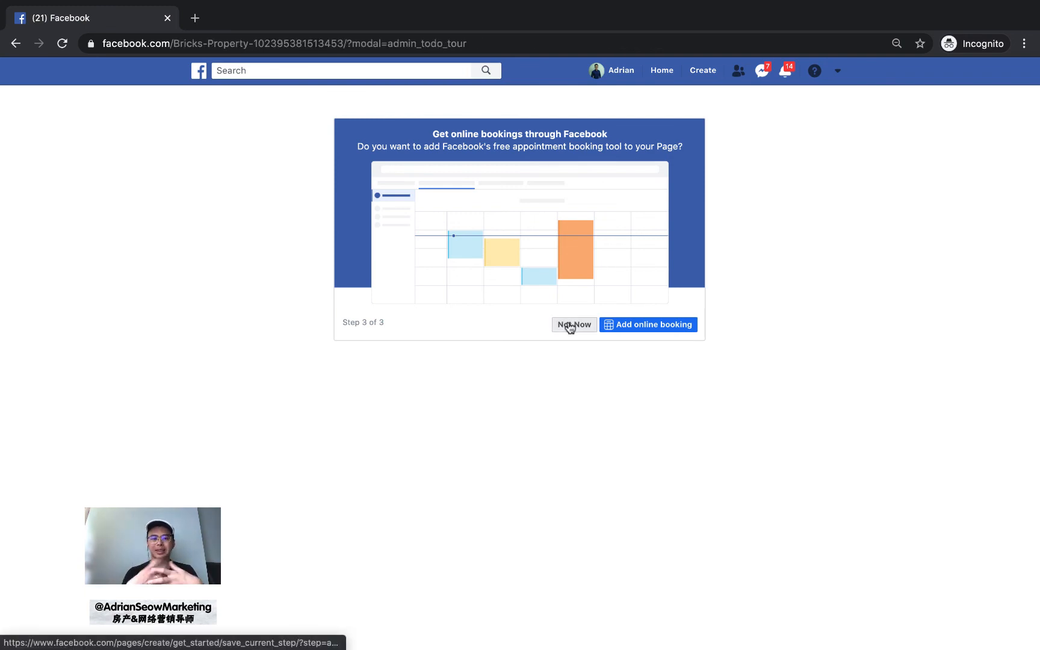
Step: Dismiss the booking prompt to land on the Bricks Property Page home
left_click(574, 324)
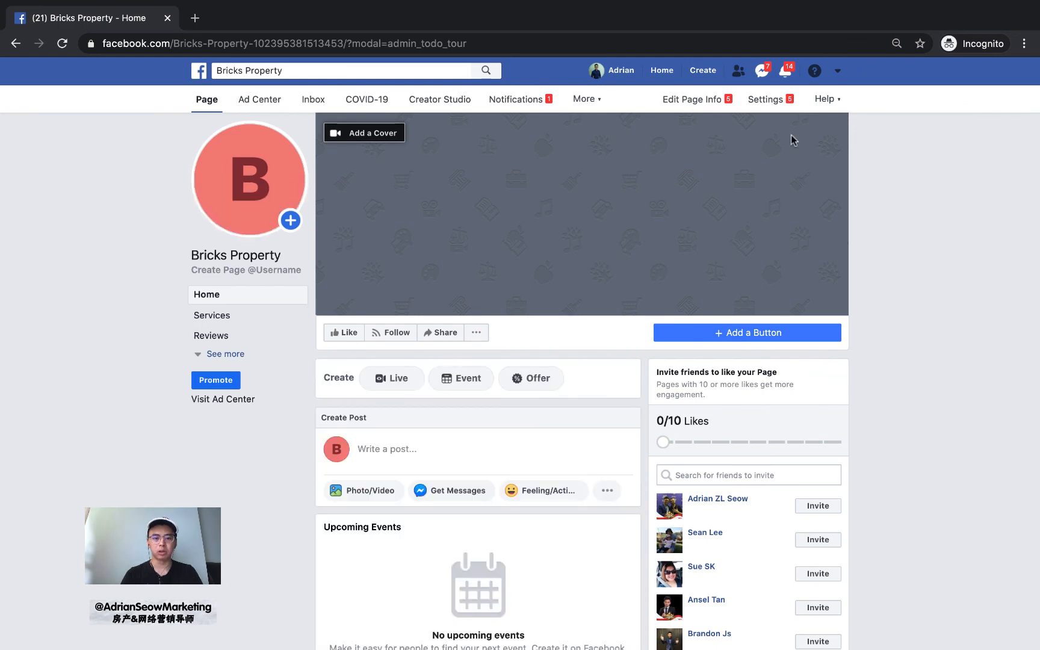
mouse_move(248, 199)
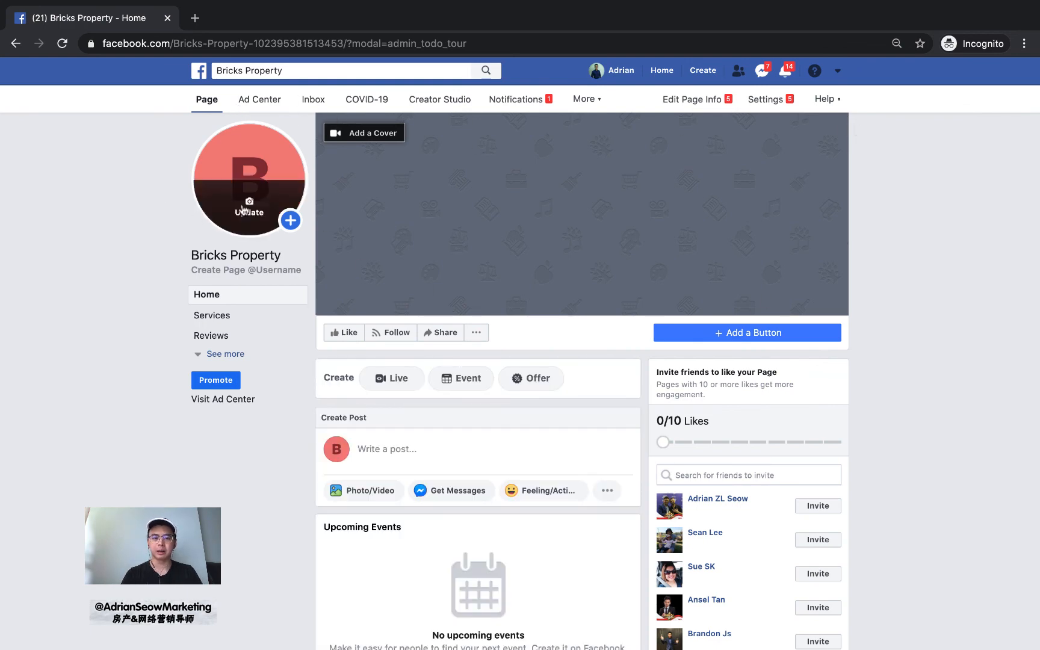
mouse_move(706, 304)
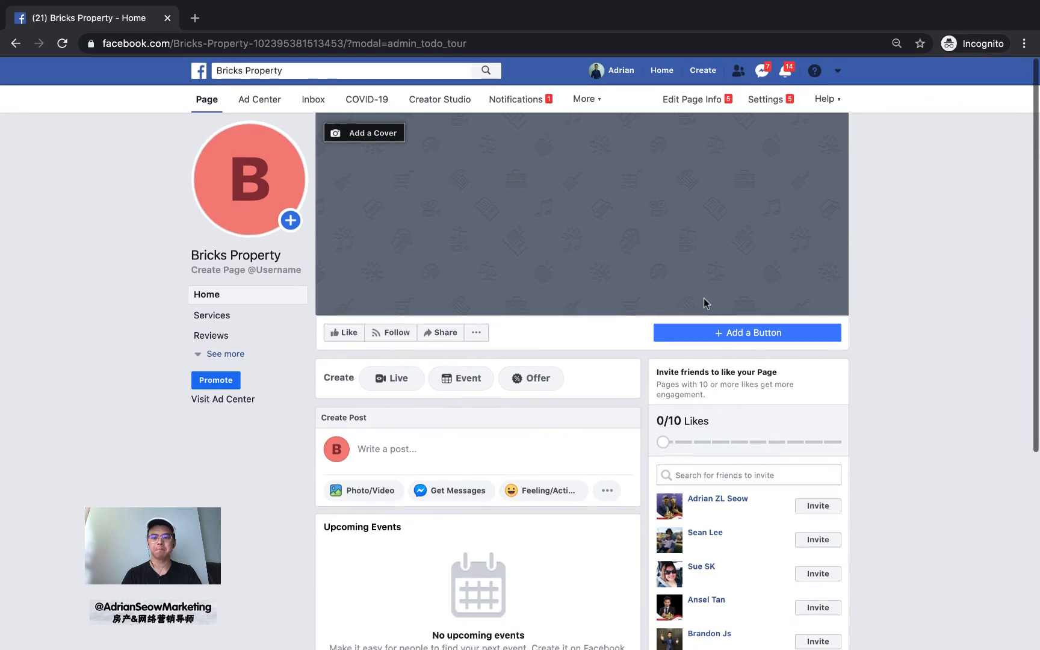
mouse_move(721, 191)
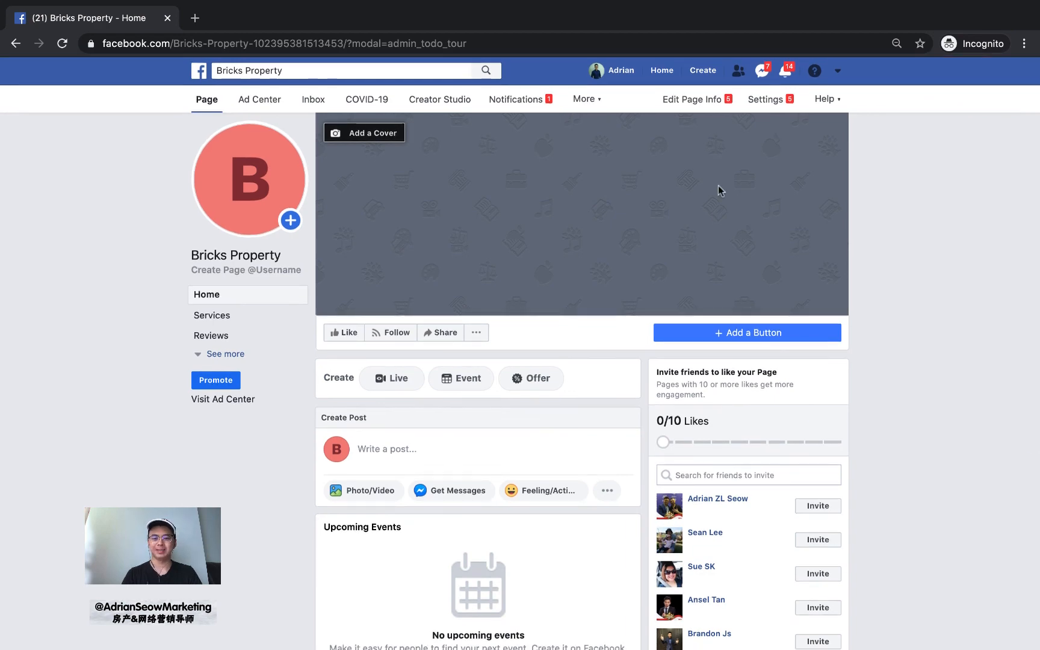